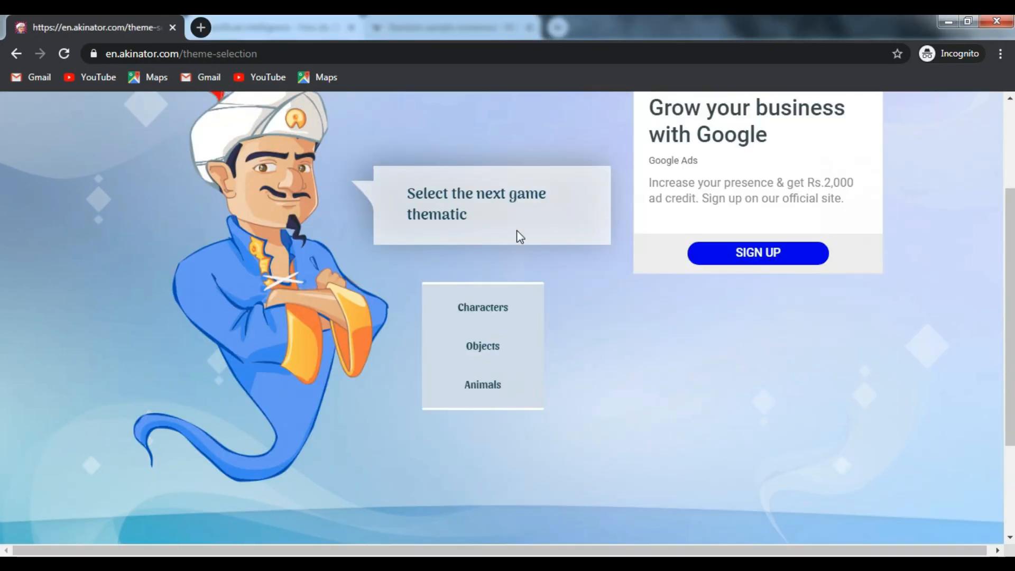
- Choose the Characters theme so Akinator asks whether the character is real
left_click(482, 307)
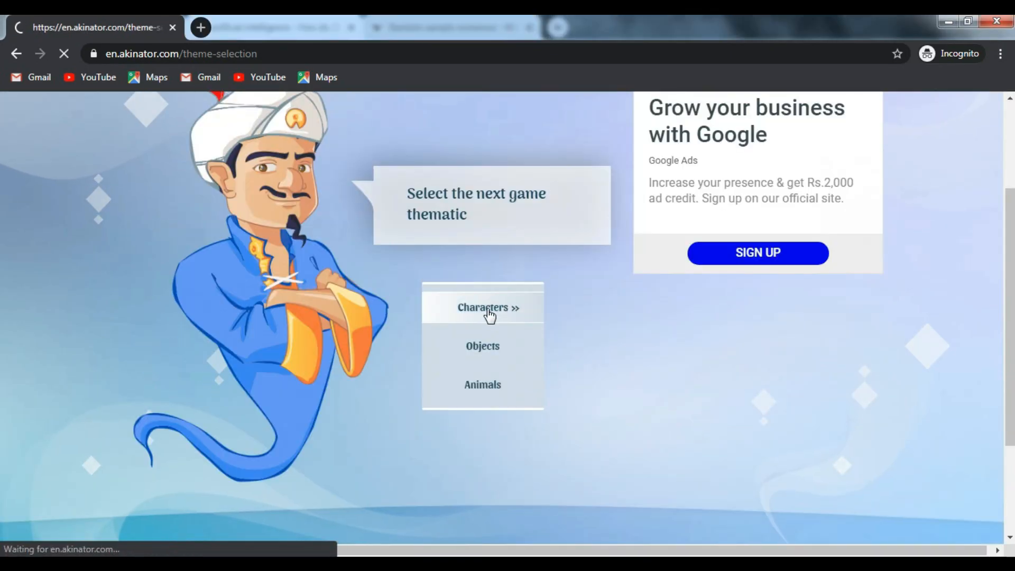
left_click(482, 307)
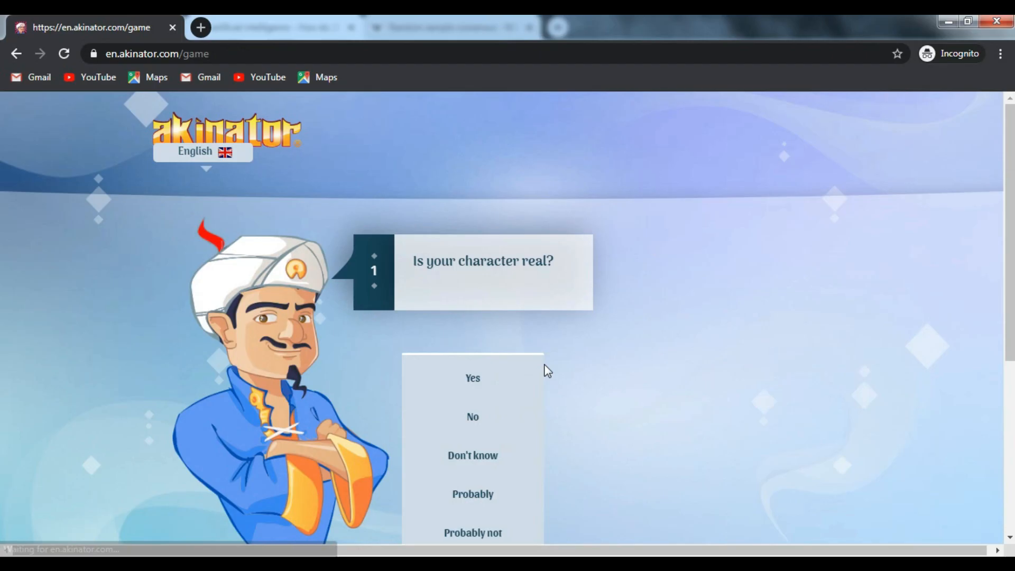
- Answer: not female, from YouTube, no music, lives with parents, over 17, no YouTuber brother
left_click(473, 378)
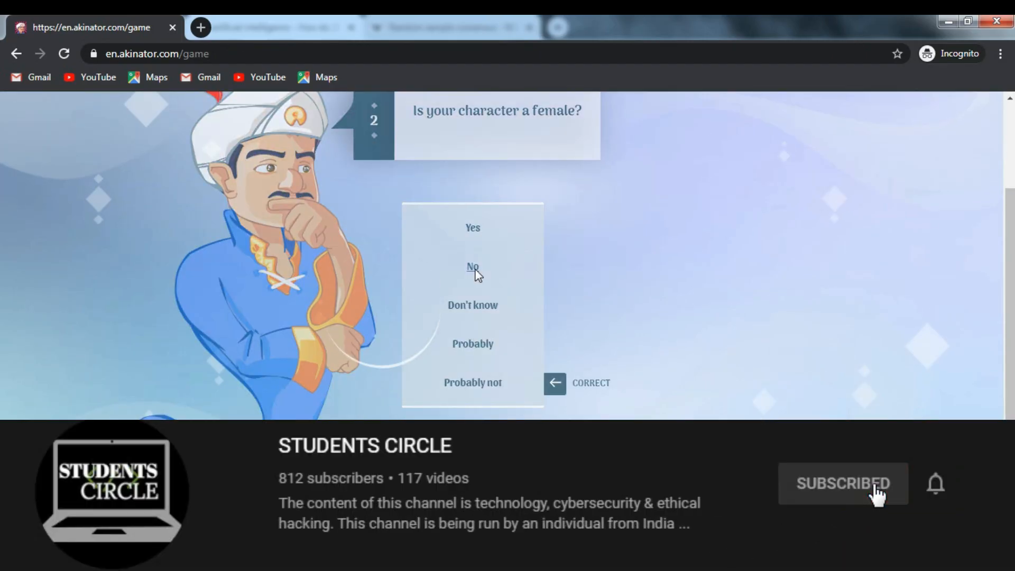
left_click(473, 266)
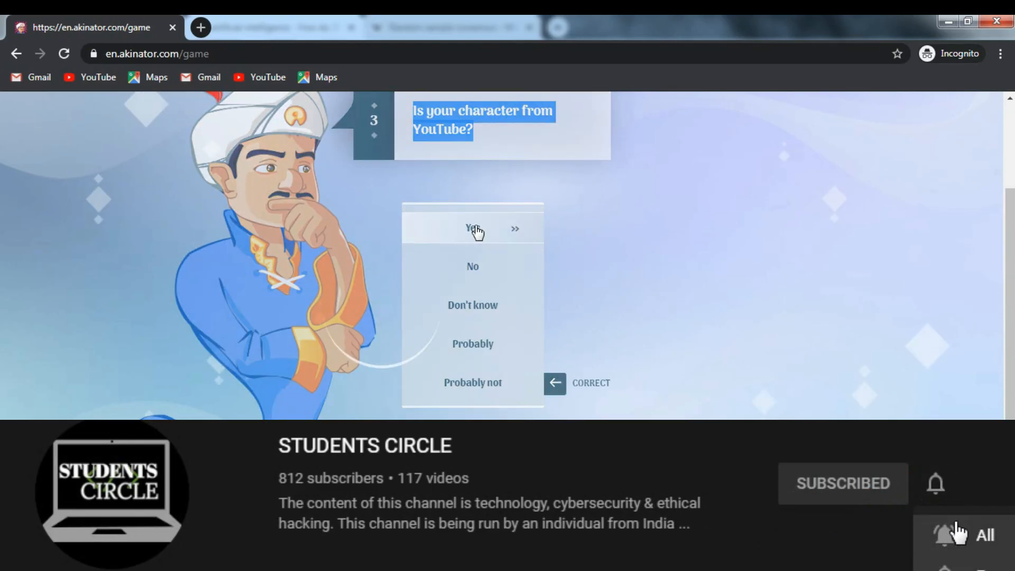
left_click(473, 228)
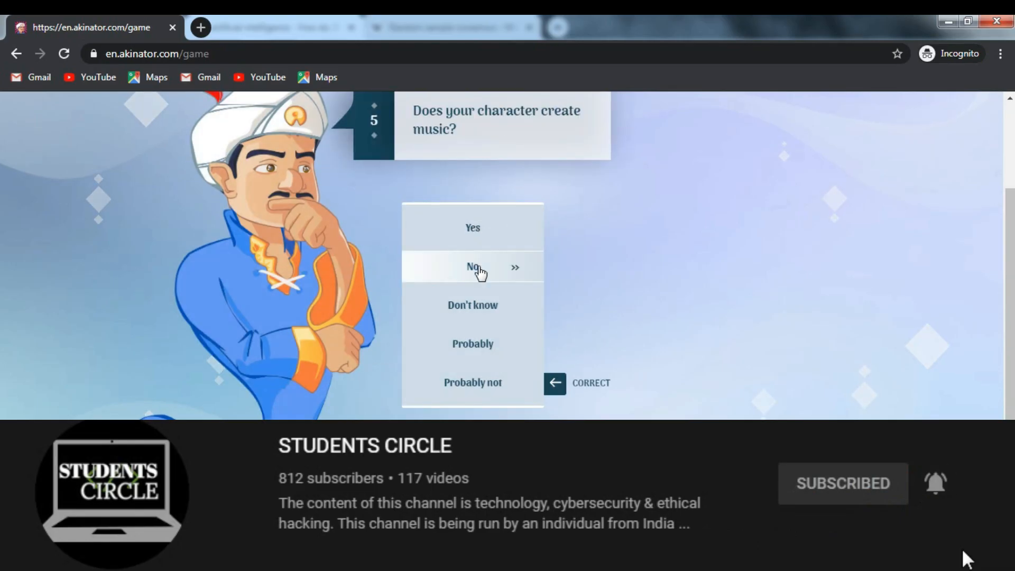
left_click(473, 266)
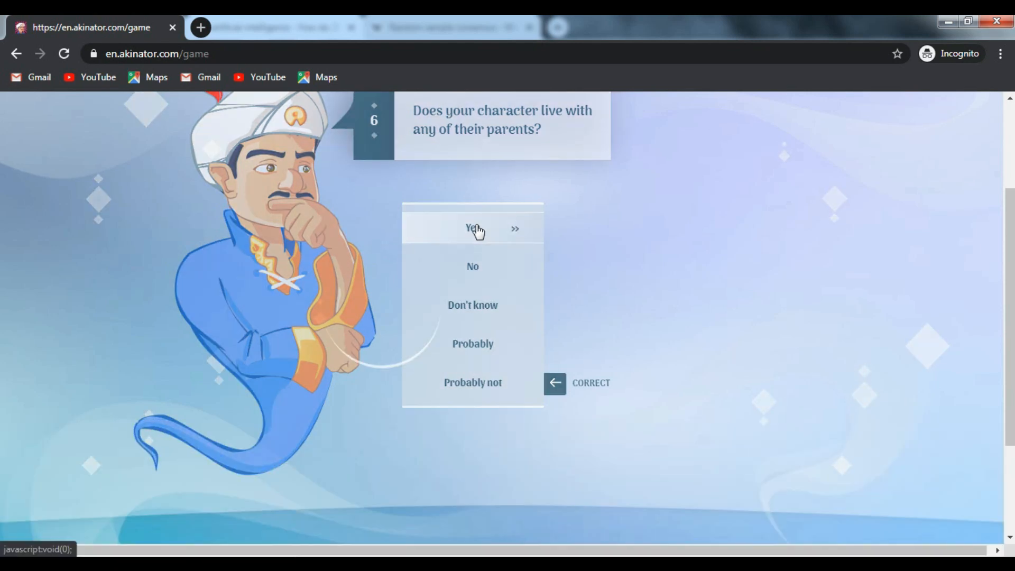
left_click(473, 227)
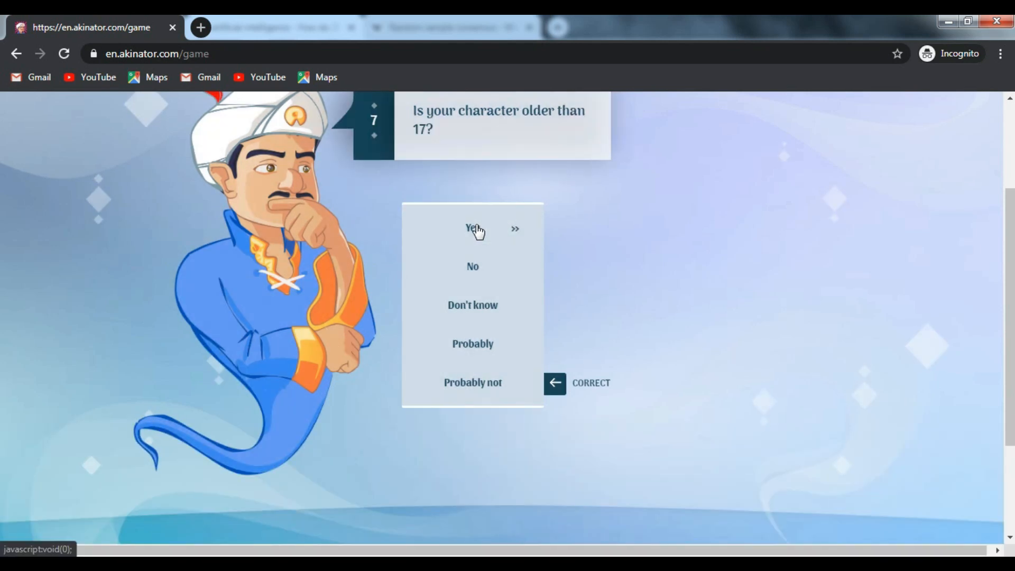
left_click(473, 228)
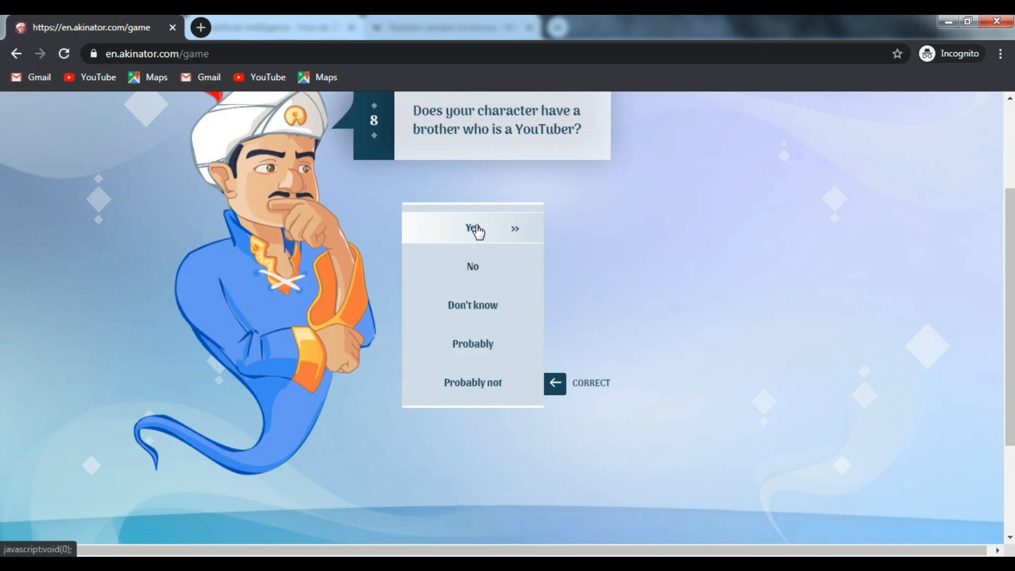
mouse_move(472, 266)
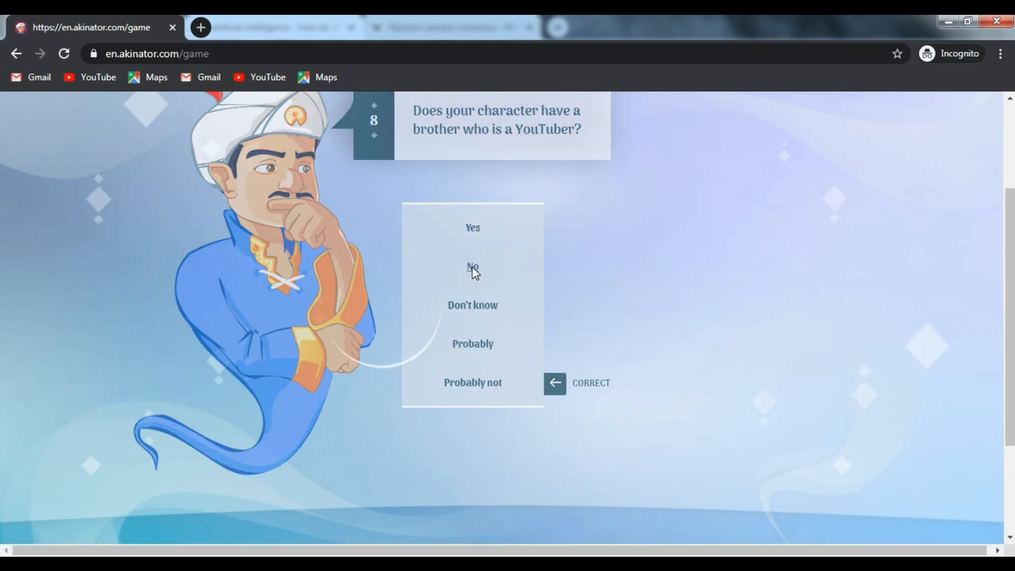
left_click(472, 266)
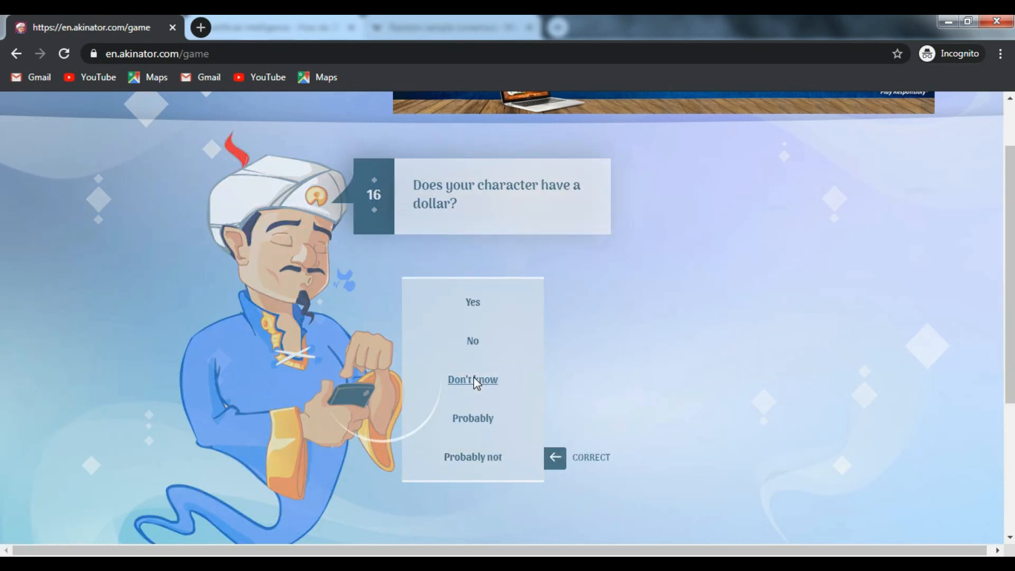
- Answer Don't know on having a dollar, Probably graduated high school, Don't know on same age
left_click(473, 379)
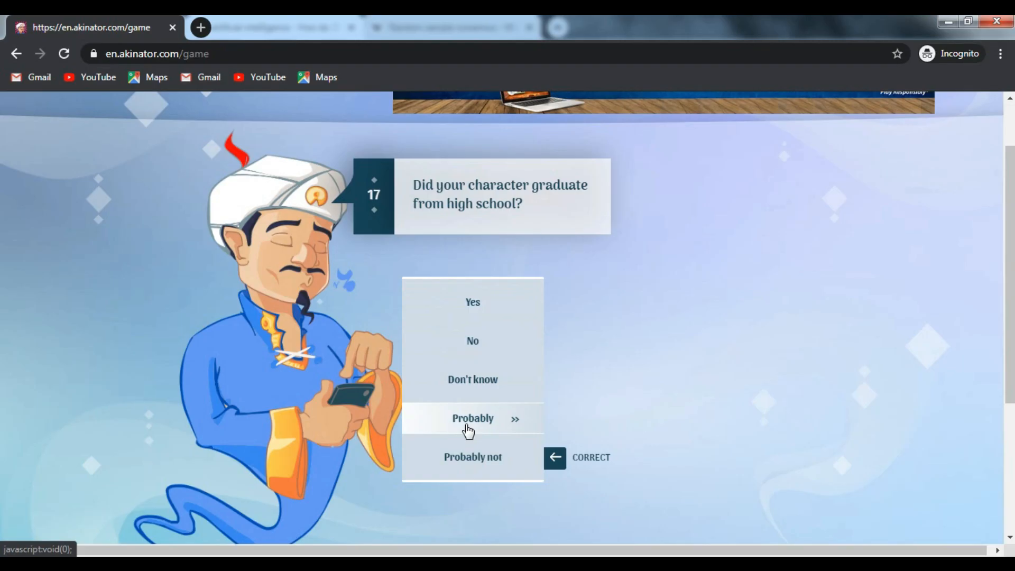
left_click(473, 418)
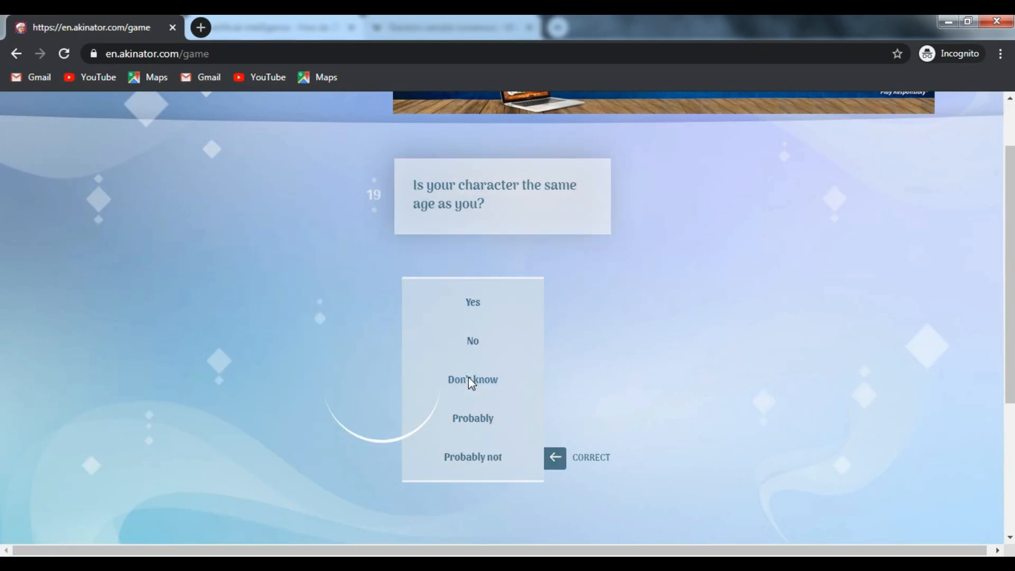
left_click(472, 379)
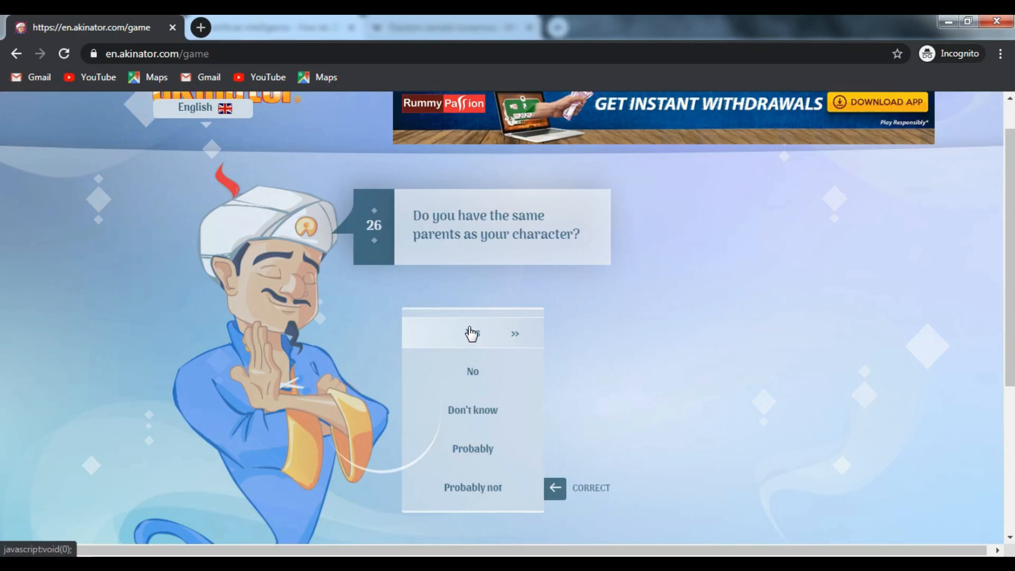
- Answer: shared parents, no extra legs, no twin, 500+ subscribers, player-controlled, no water, blue eyes, school, or annoyance
left_click(473, 333)
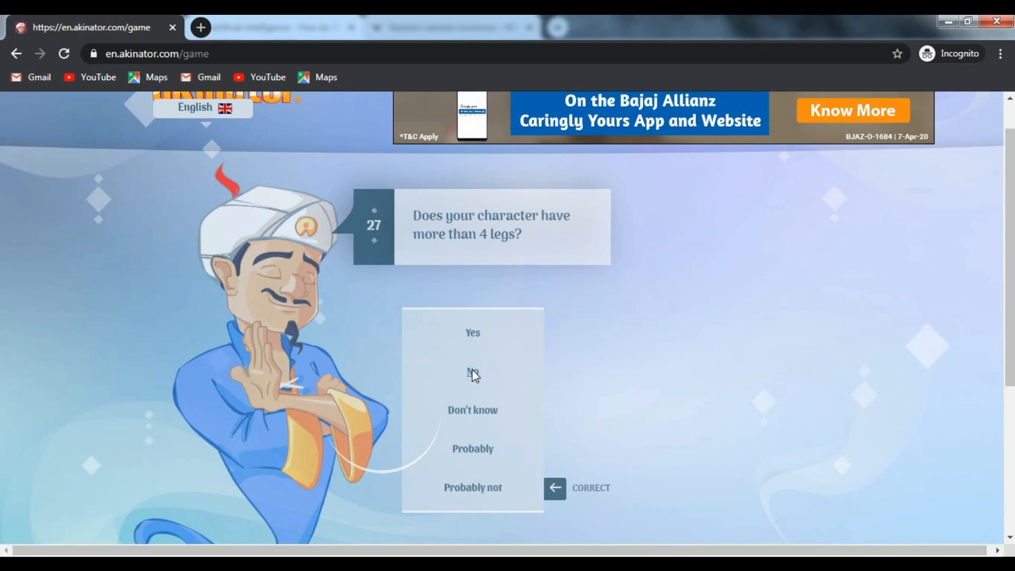
left_click(473, 372)
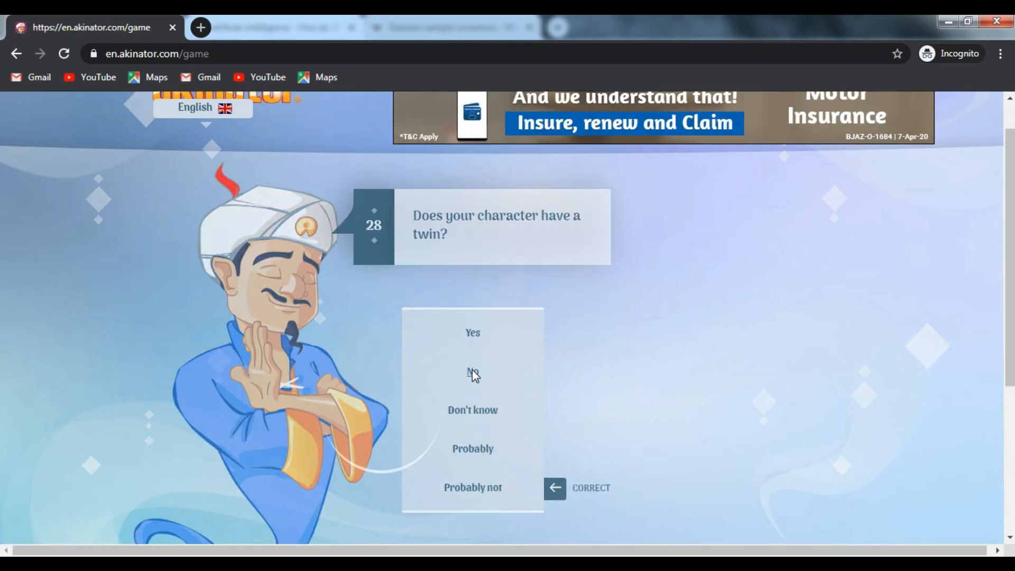
left_click(472, 371)
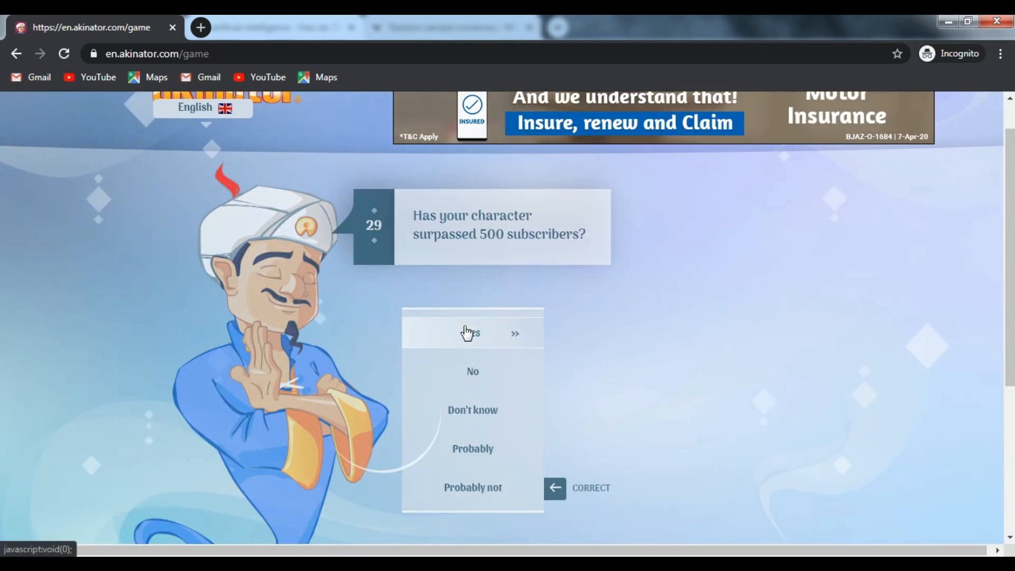
left_click(473, 333)
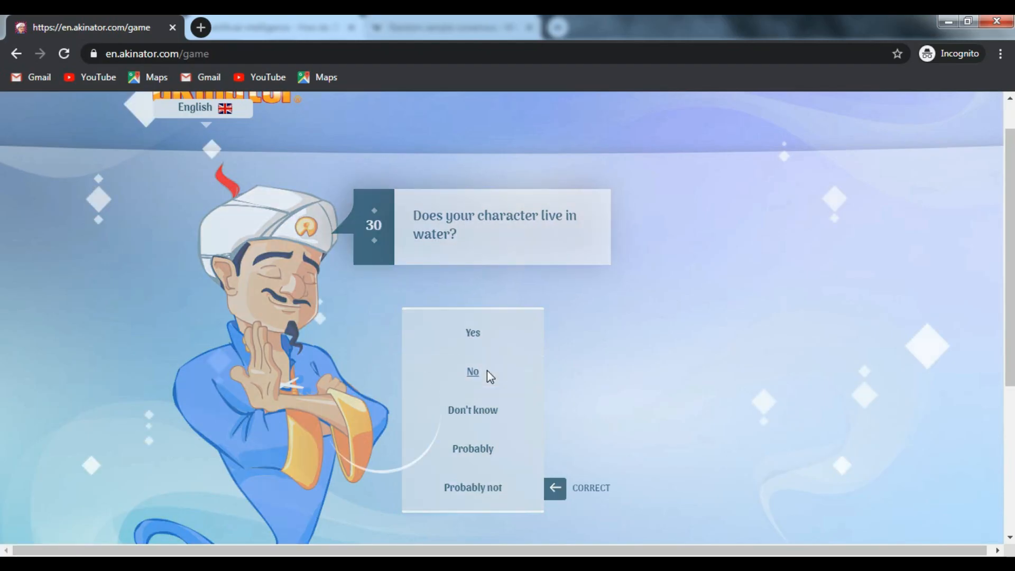
left_click(473, 371)
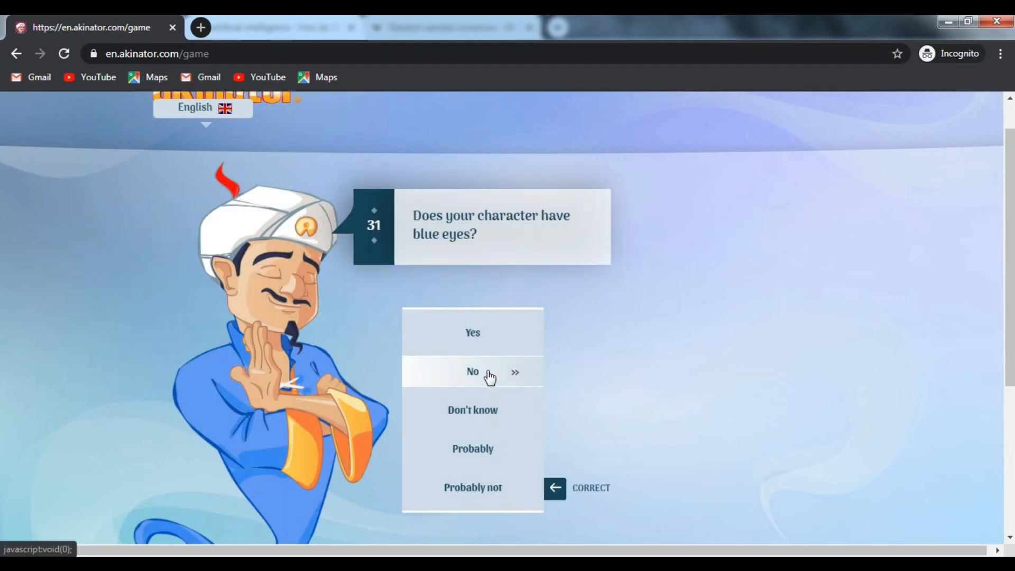
left_click(473, 371)
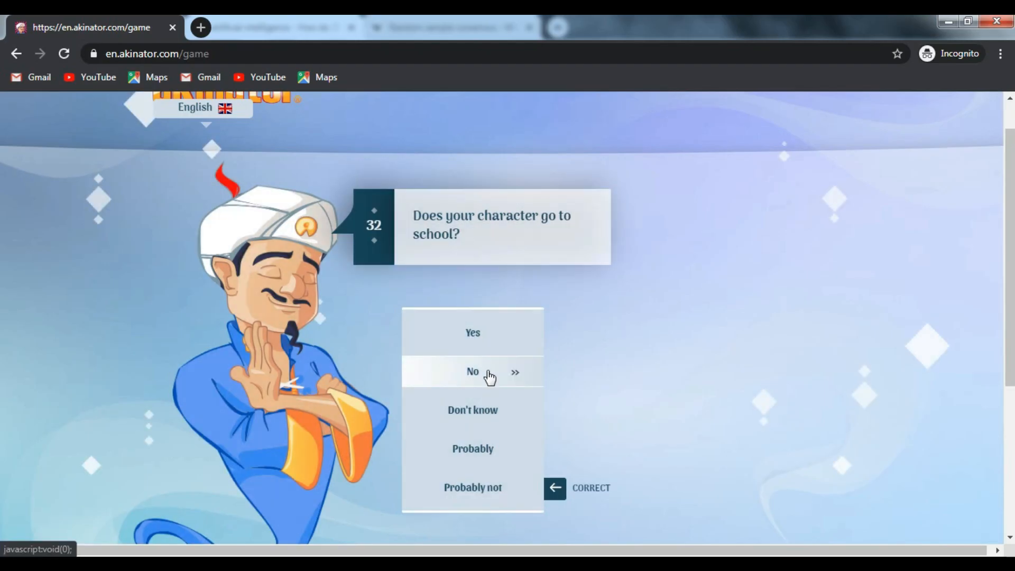
left_click(473, 371)
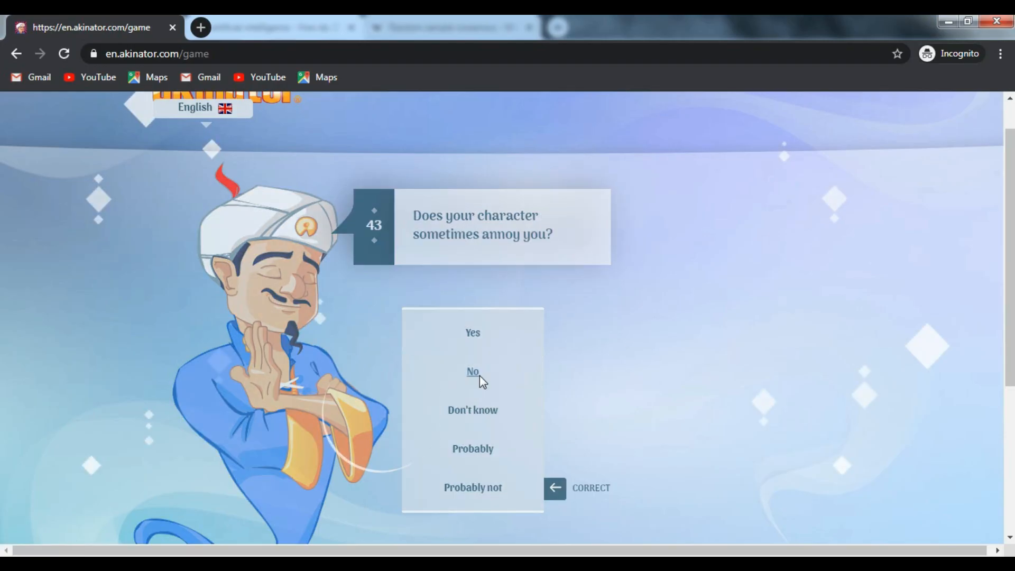
left_click(473, 371)
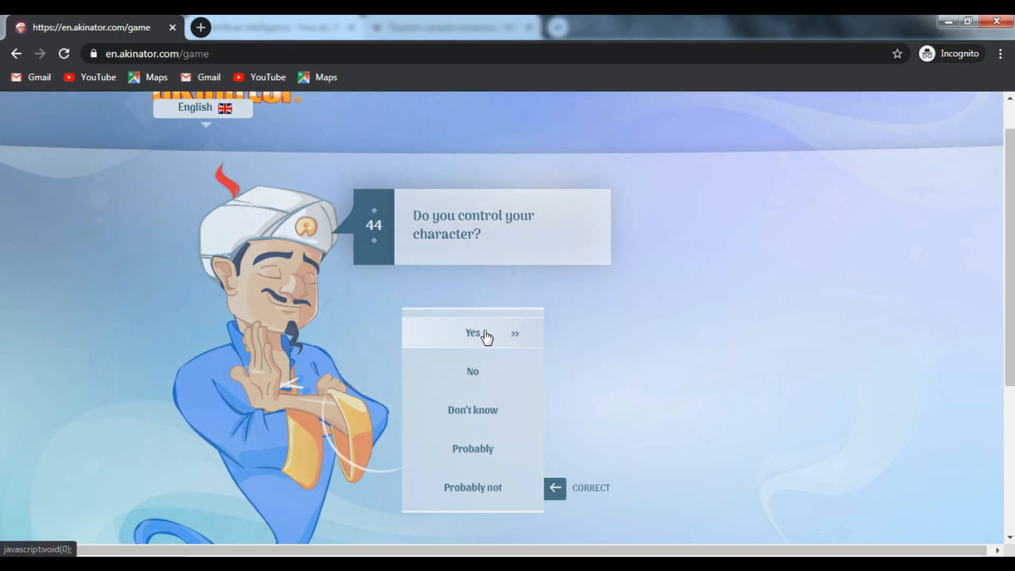
left_click(473, 333)
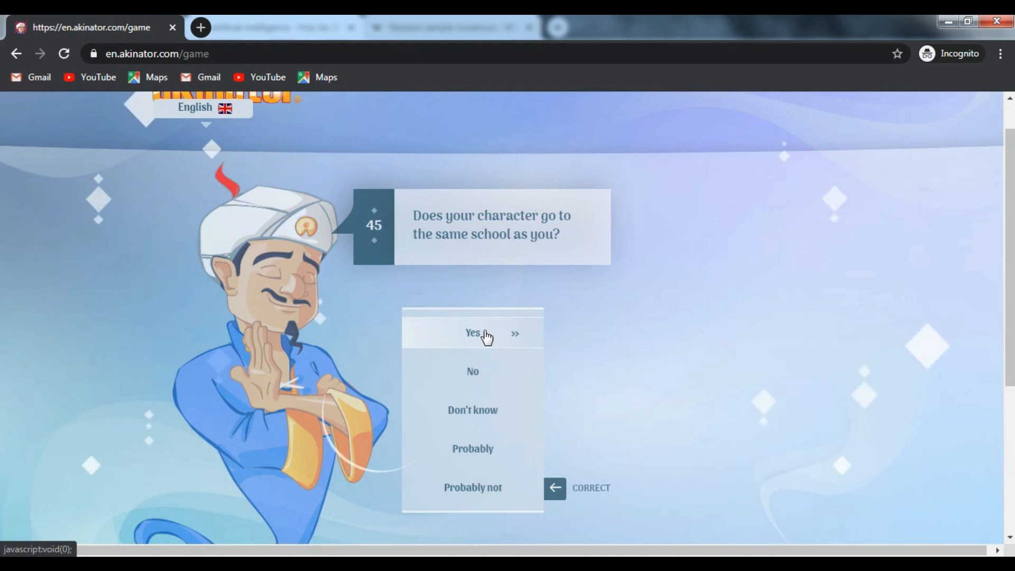
- Confirm same school and two living parents; deny enjoying summer and gummies, triggering the guess
left_click(472, 332)
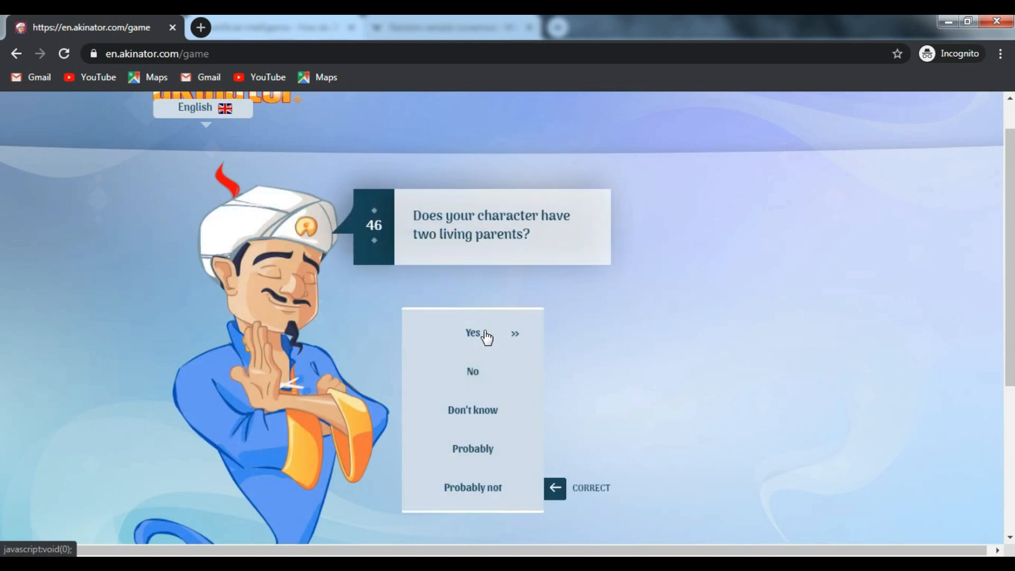
left_click(473, 333)
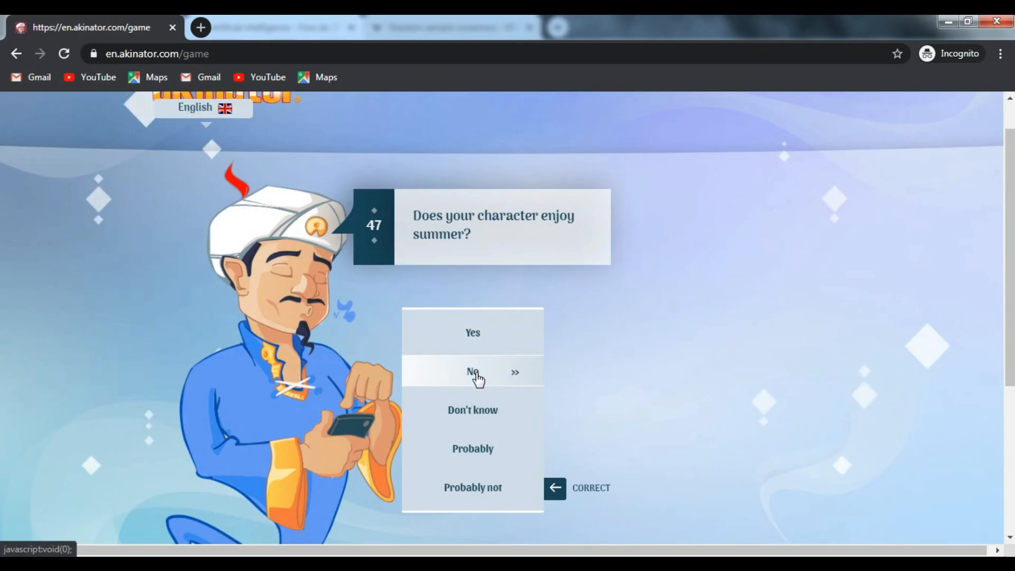
left_click(472, 371)
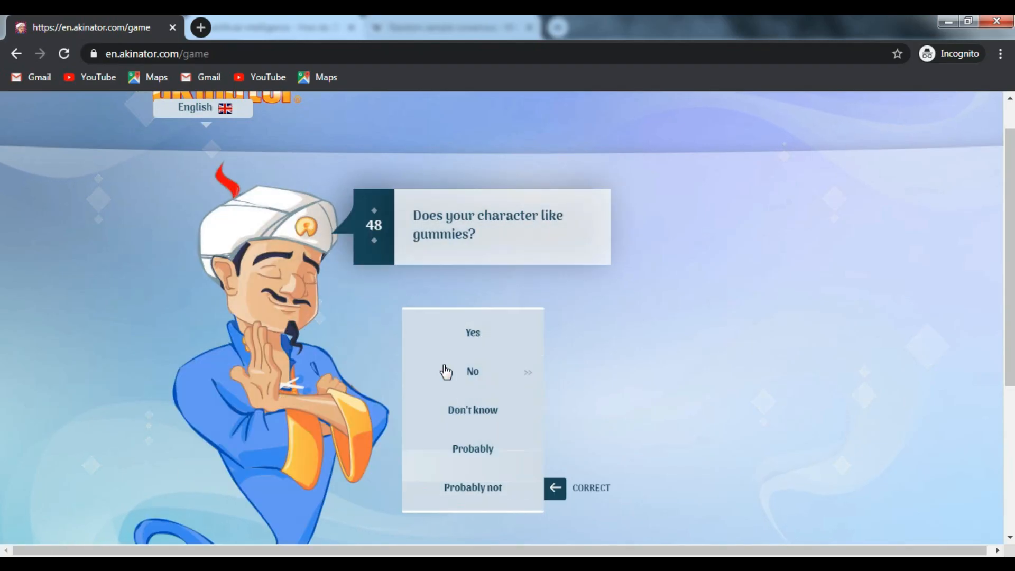
left_click(472, 371)
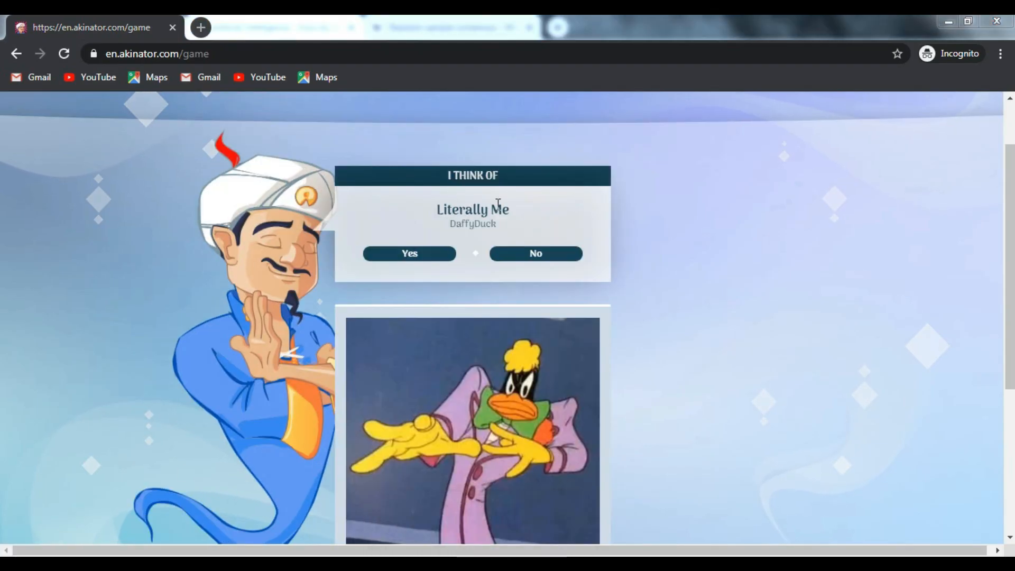